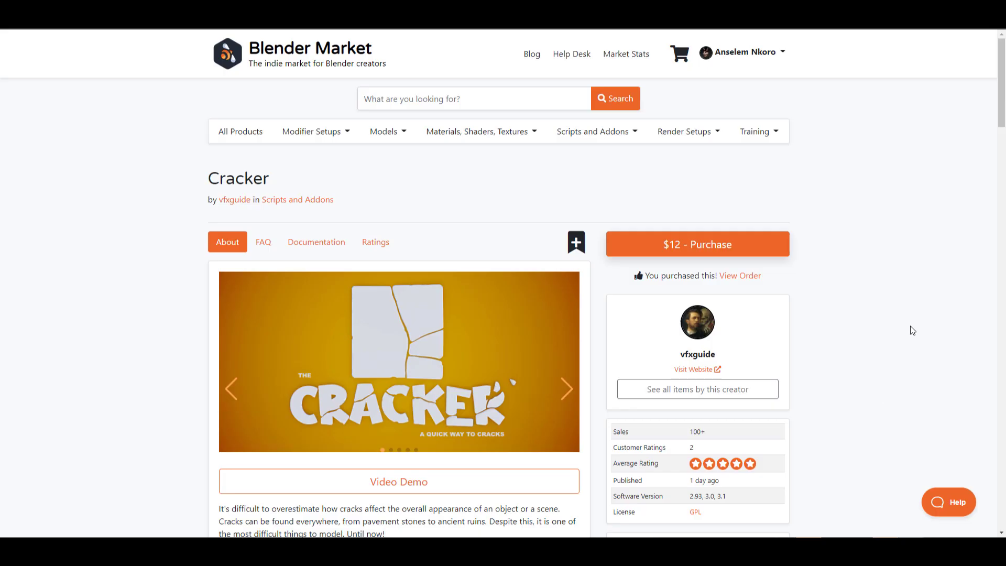
{"action": "mouse_move", "coordinate": [308, 233]}
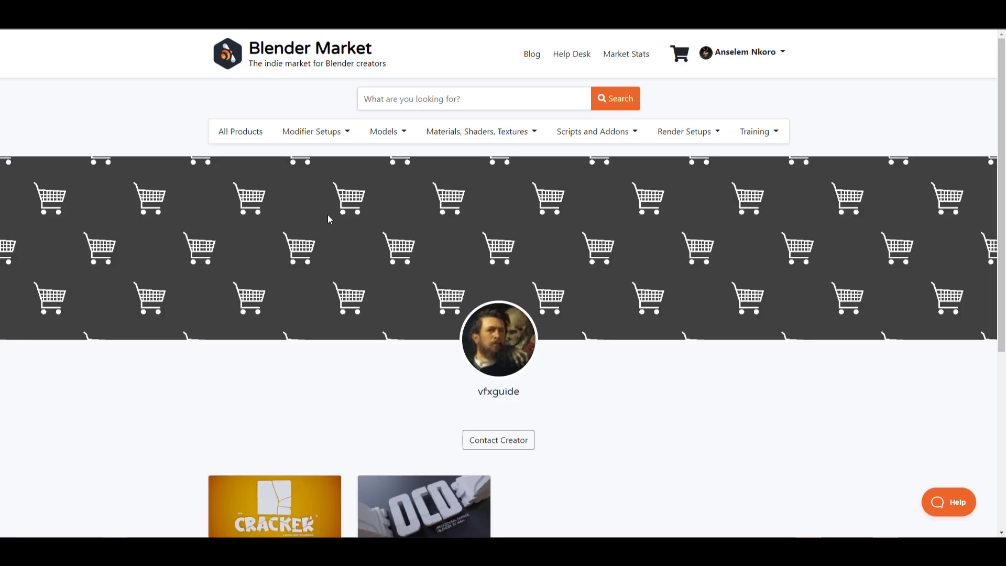
- Look through the Cracker product page before switching to Blender
{"action": "scroll", "scroll_direction": "down", "scroll_amount": 3}
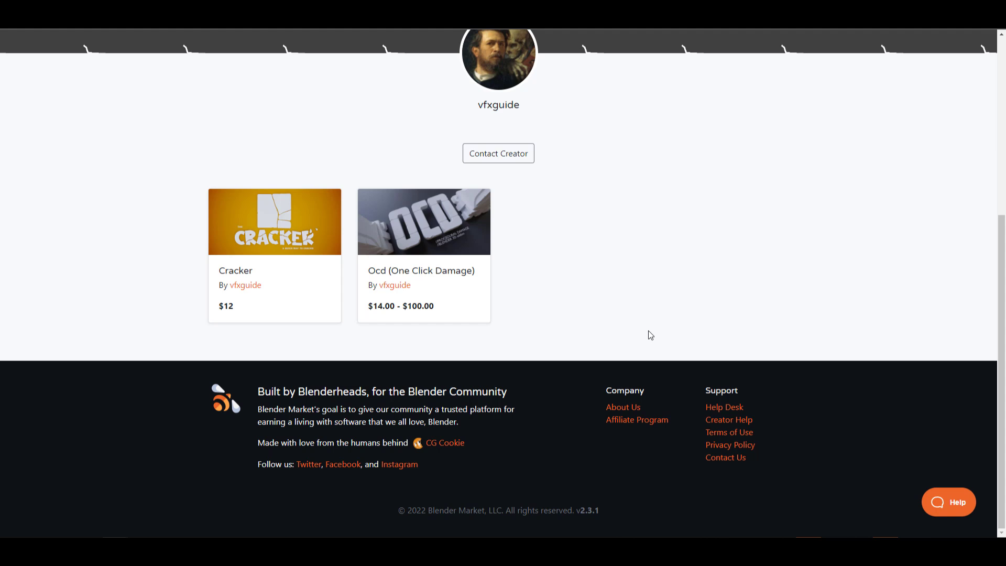
{"action": "mouse_move", "coordinate": [382, 266]}
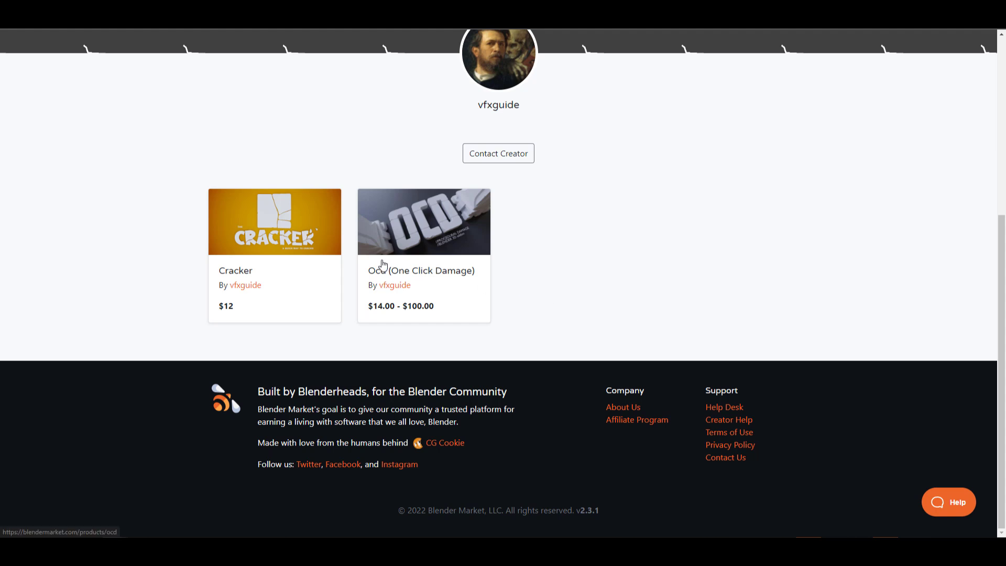
{"action": "mouse_move", "coordinate": [269, 246]}
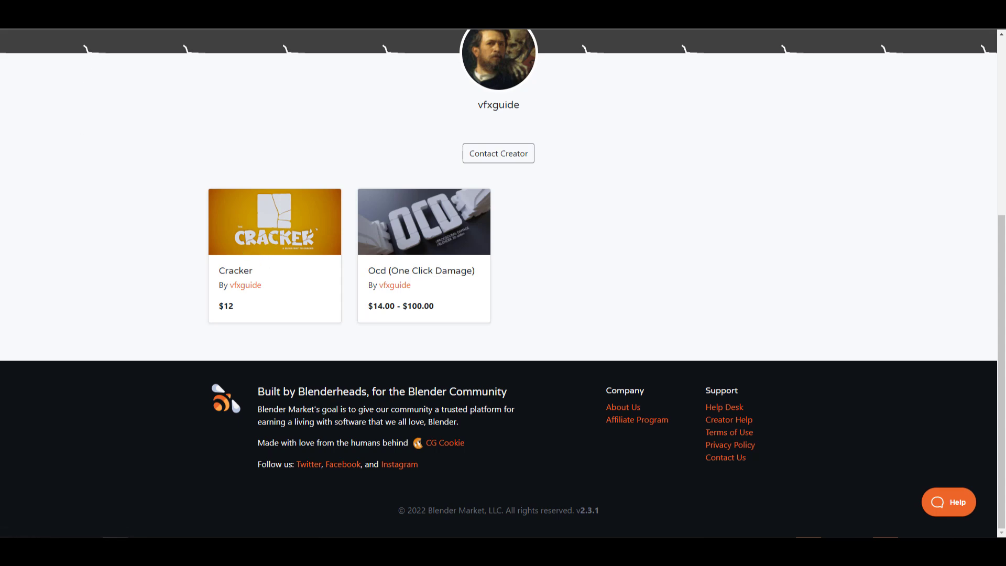
{"action": "left_click", "coordinate": [274, 221]}
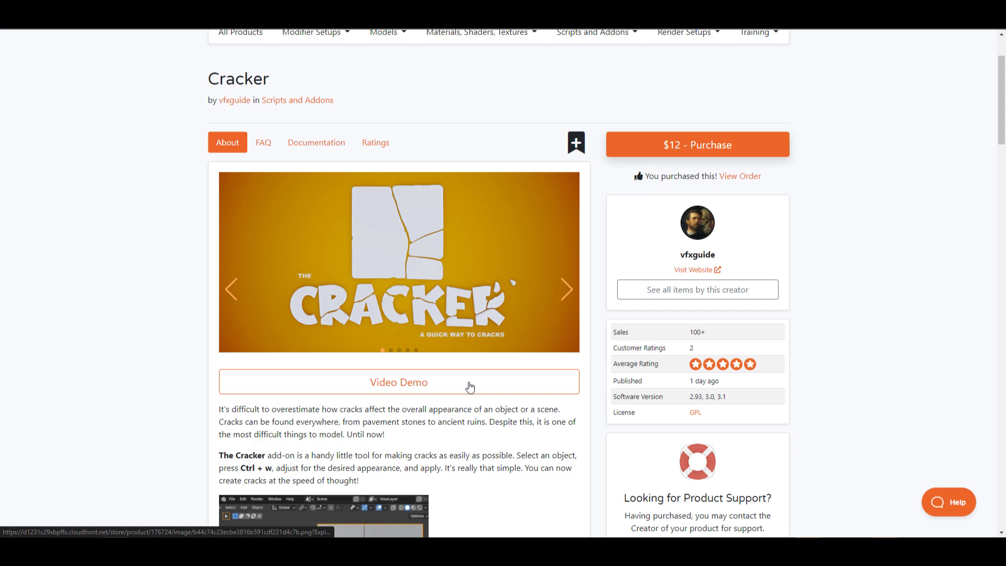
{"action": "scroll", "scroll_direction": "down", "scroll_amount": 3}
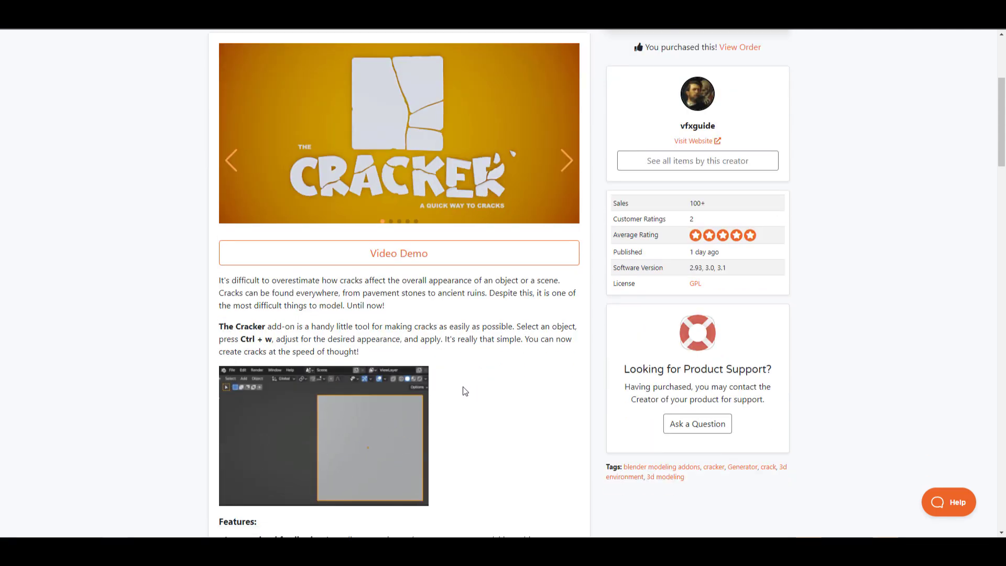
{"action": "scroll", "scroll_direction": "down", "scroll_amount": 3}
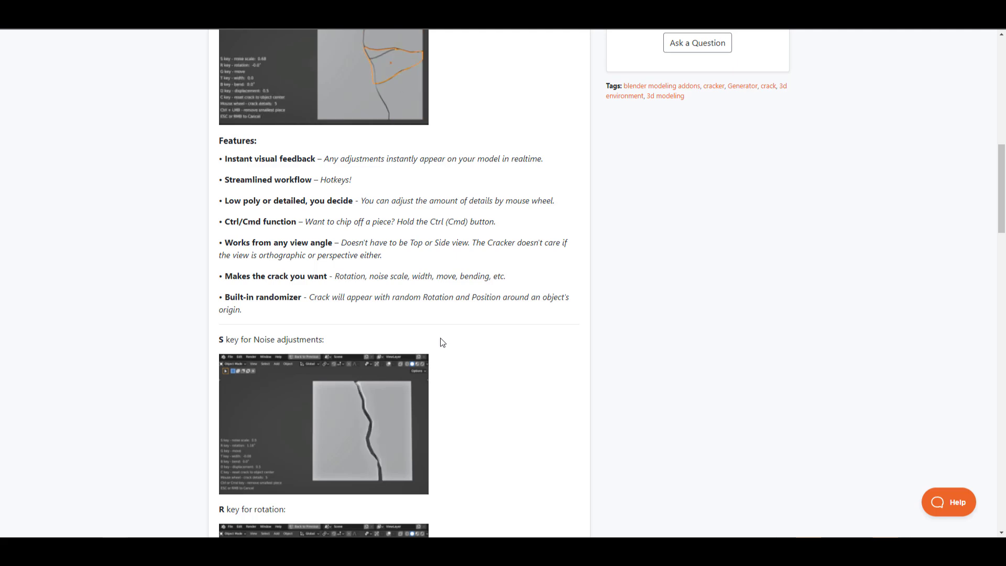
{"action": "scroll", "scroll_direction": "down", "scroll_amount": 3}
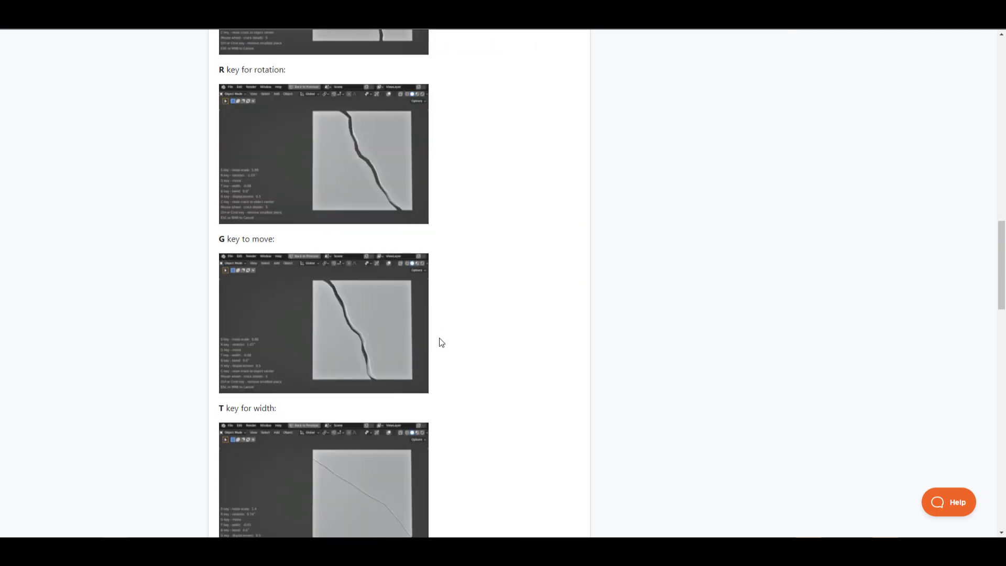
{"action": "scroll", "scroll_direction": "down", "scroll_amount": 3}
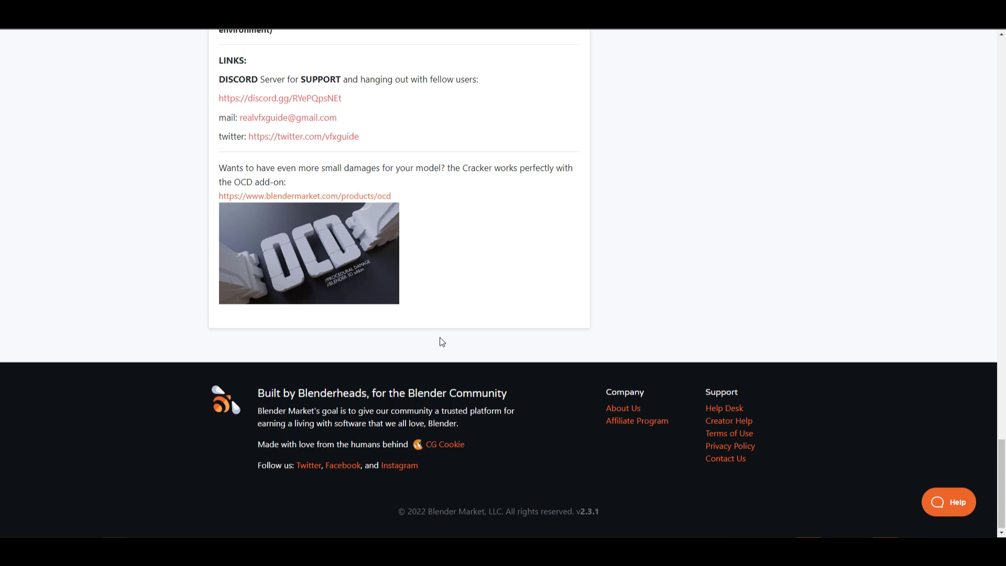
{"action": "scroll", "scroll_direction": "up", "scroll_amount": 3}
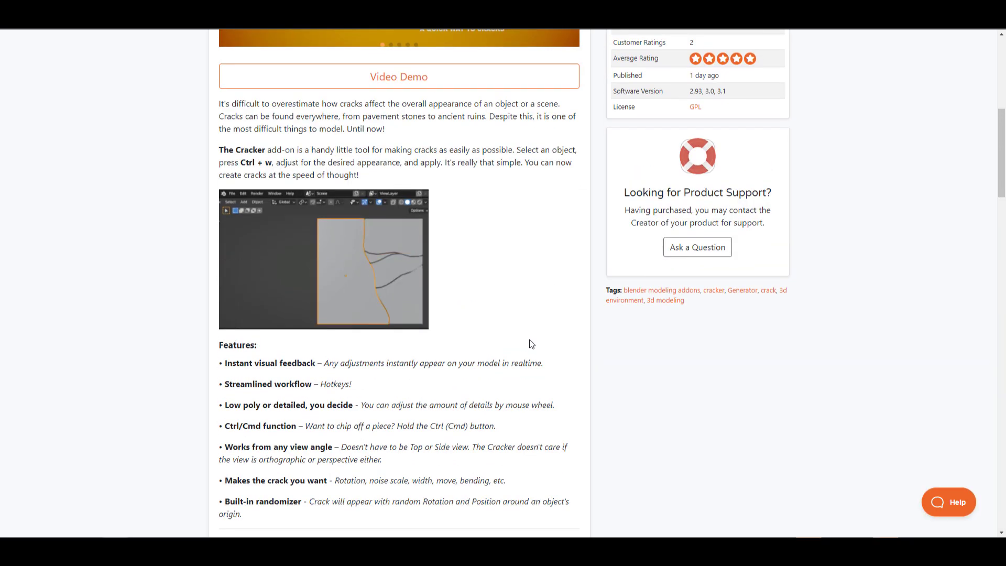
{"action": "scroll", "scroll_direction": "up", "scroll_amount": 3}
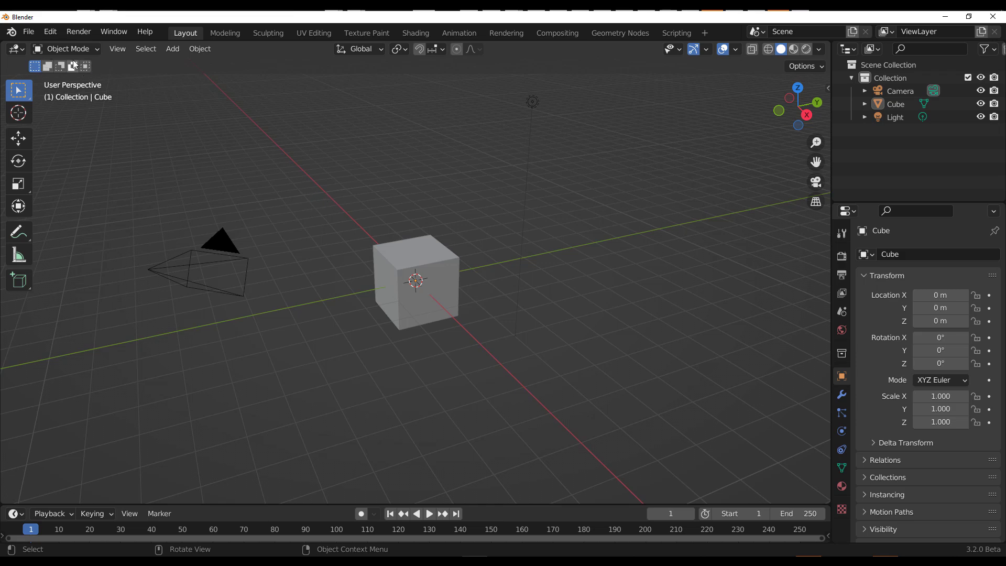
- Select the default cube in the viewport as the object to crack and toggle the sidebar
{"action": "left_click", "coordinate": [49, 32]}
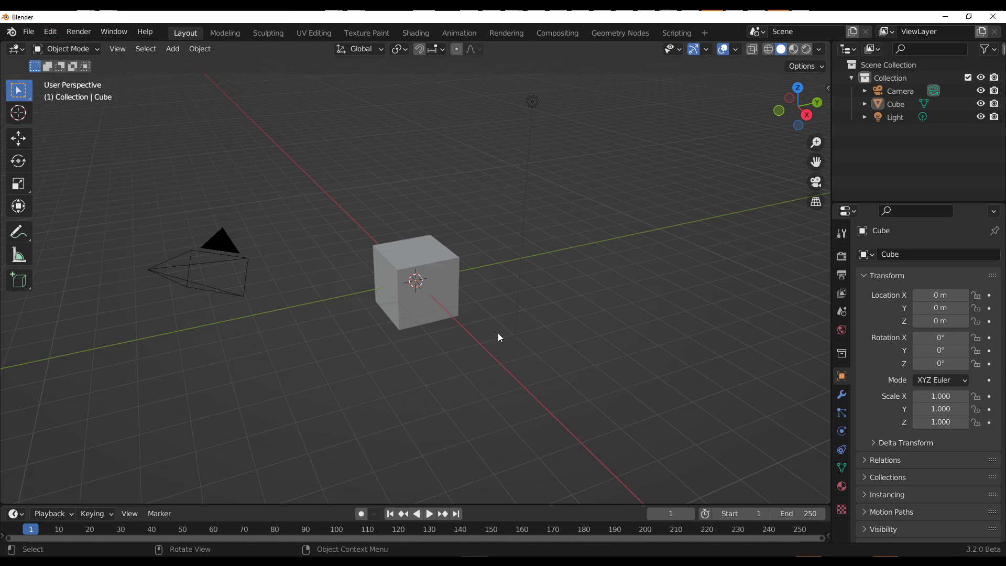
{"action": "left_click", "coordinate": [432, 265]}
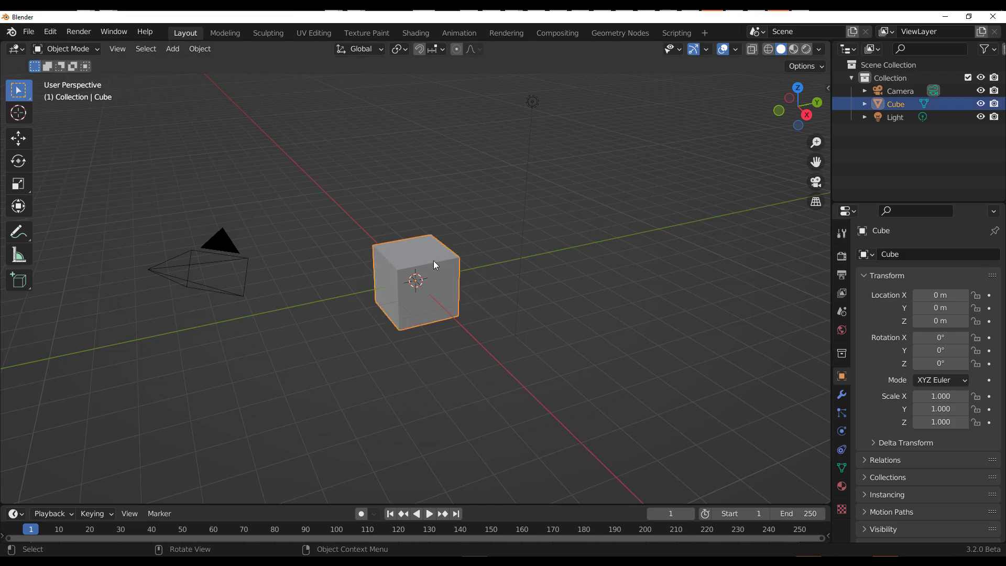
{"action": "key", "text": "n"}
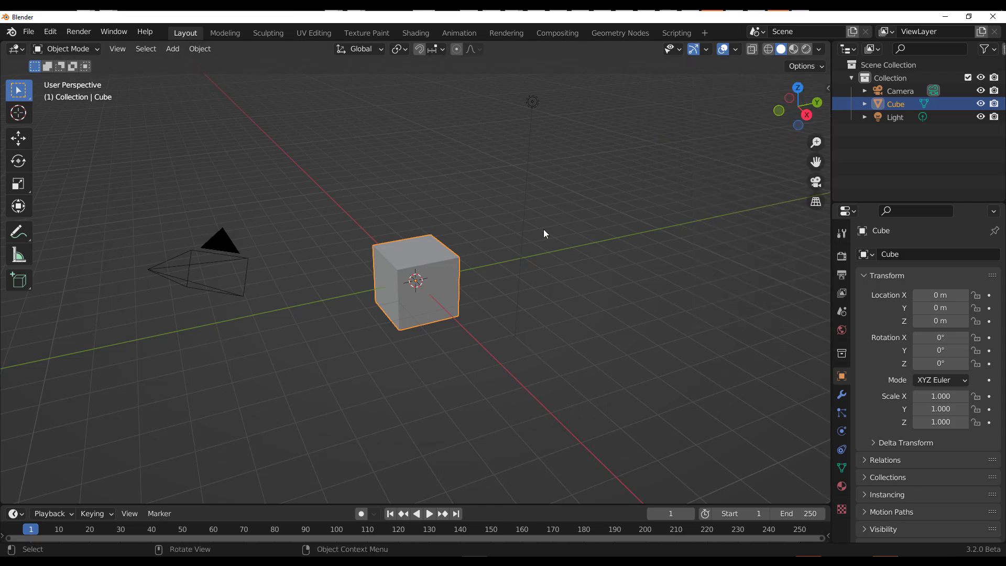
{"action": "mouse_move", "coordinate": [396, 250]}
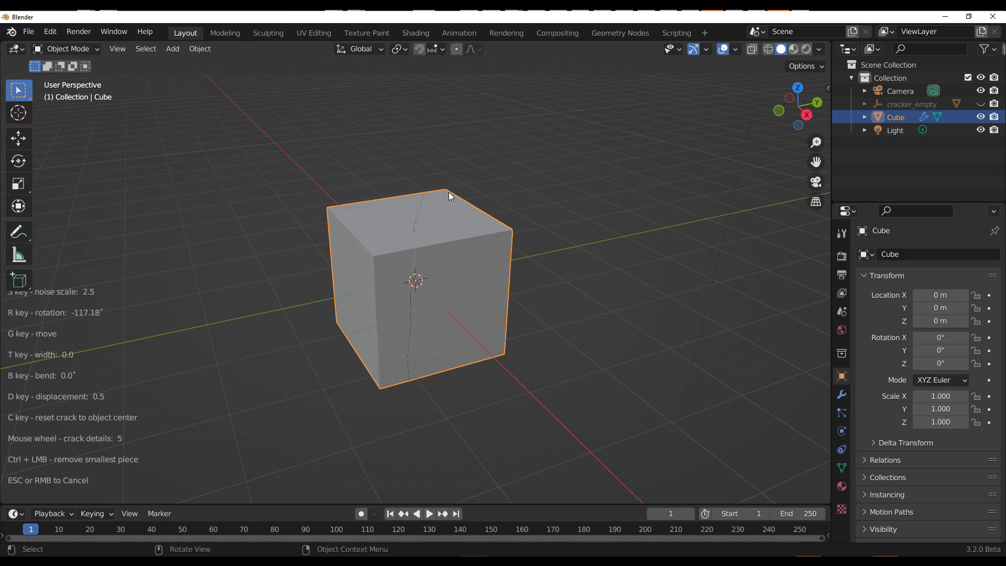
{"action": "mouse_move", "coordinate": [441, 286]}
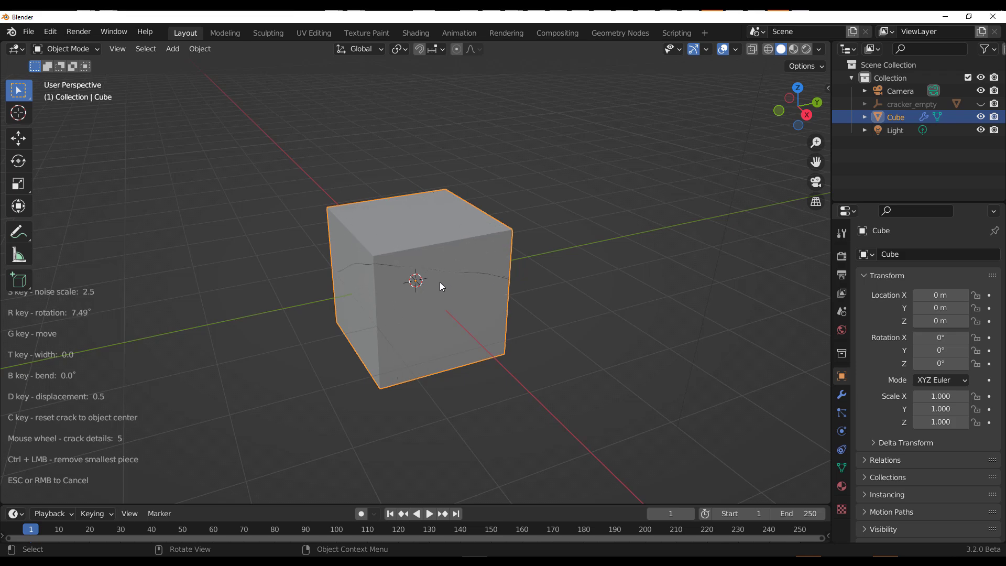
{"action": "mouse_move", "coordinate": [454, 306]}
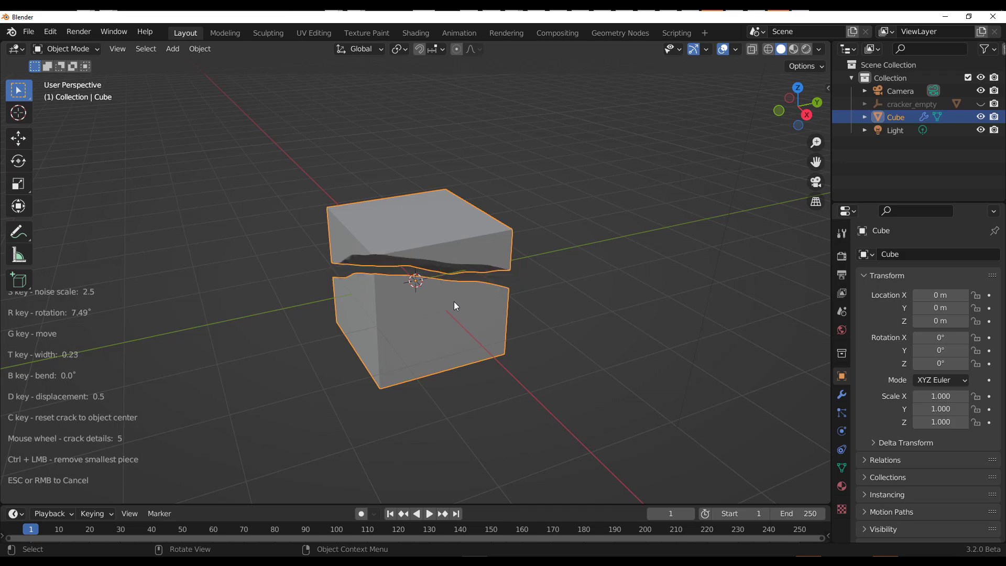
{"action": "mouse_move", "coordinate": [436, 295]}
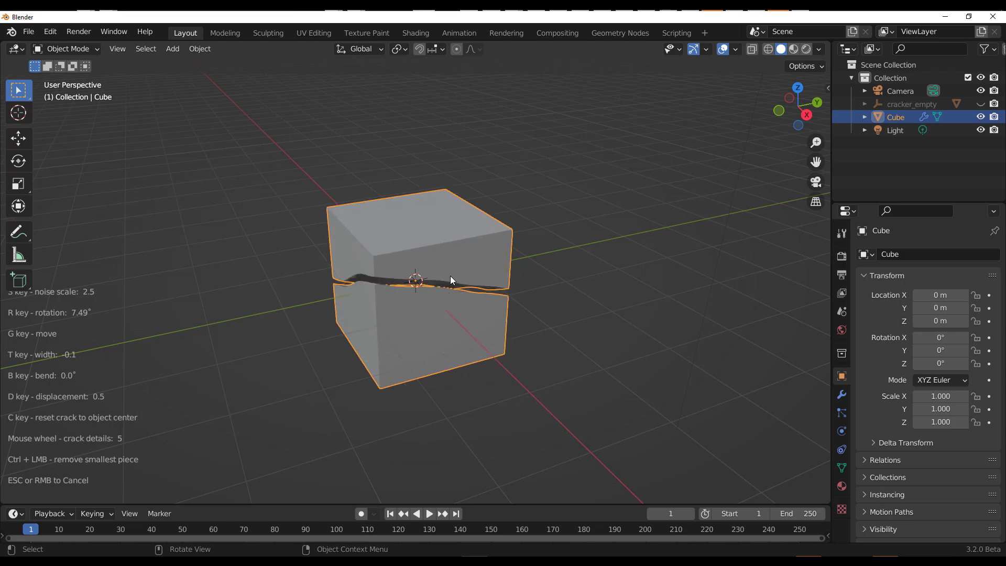
{"action": "mouse_move", "coordinate": [423, 253]}
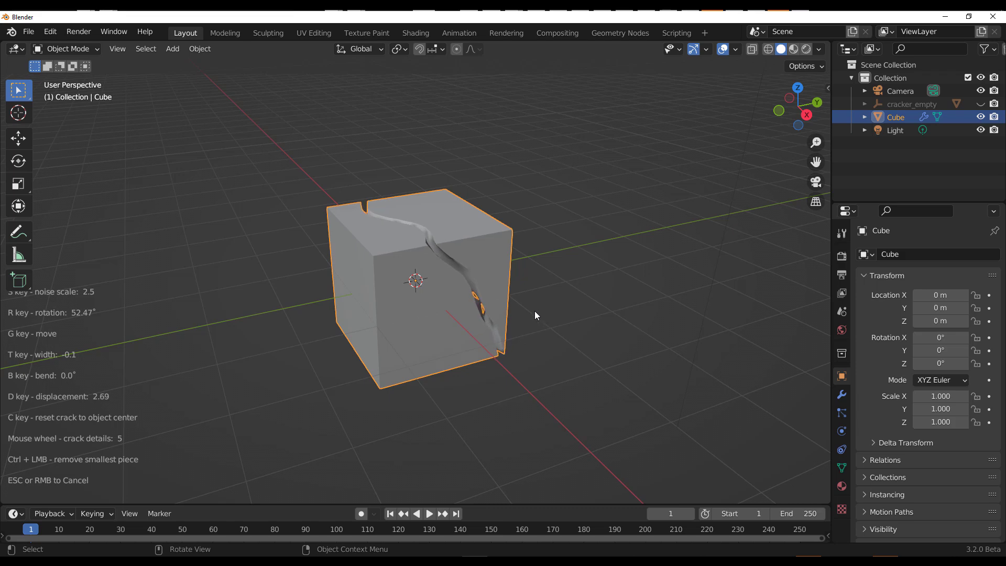
- Adjust the crack's detail level with the mouse wheel while previewing it on the cube
{"action": "scroll", "scroll_direction": "down", "scroll_amount": 3}
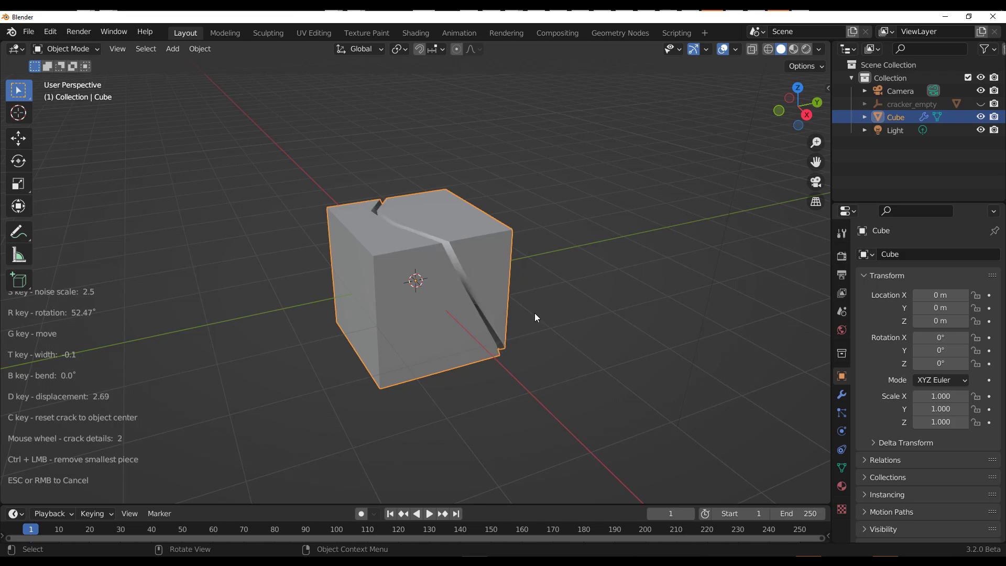
{"action": "scroll", "scroll_direction": "up", "scroll_amount": 3}
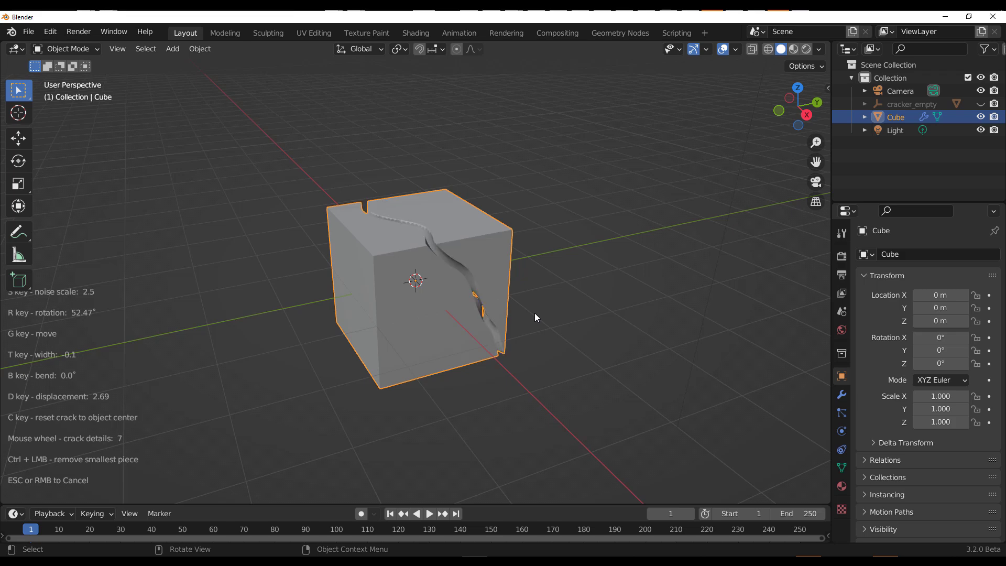
{"action": "scroll", "scroll_direction": "up", "scroll_amount": 3}
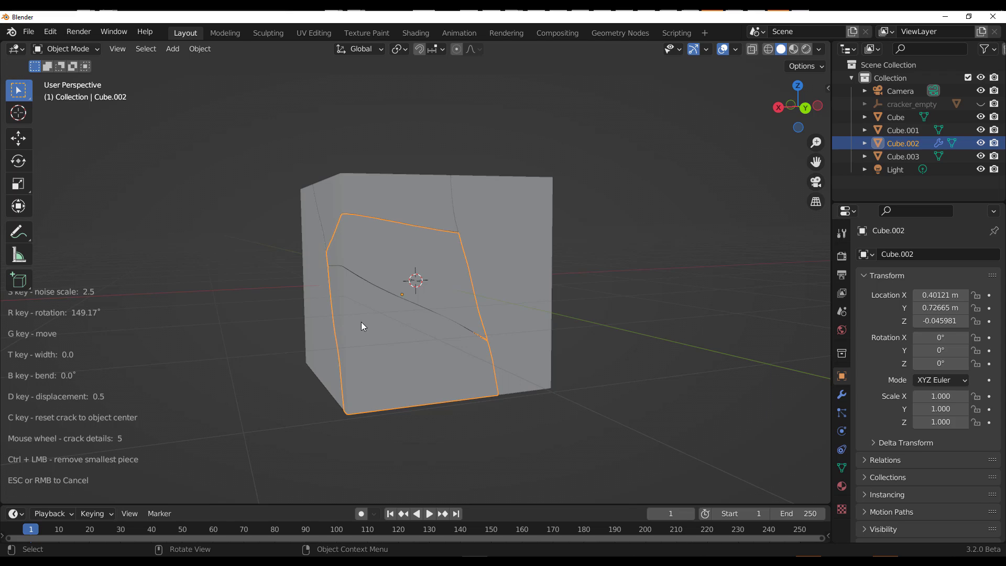
{"action": "mouse_move", "coordinate": [401, 357]}
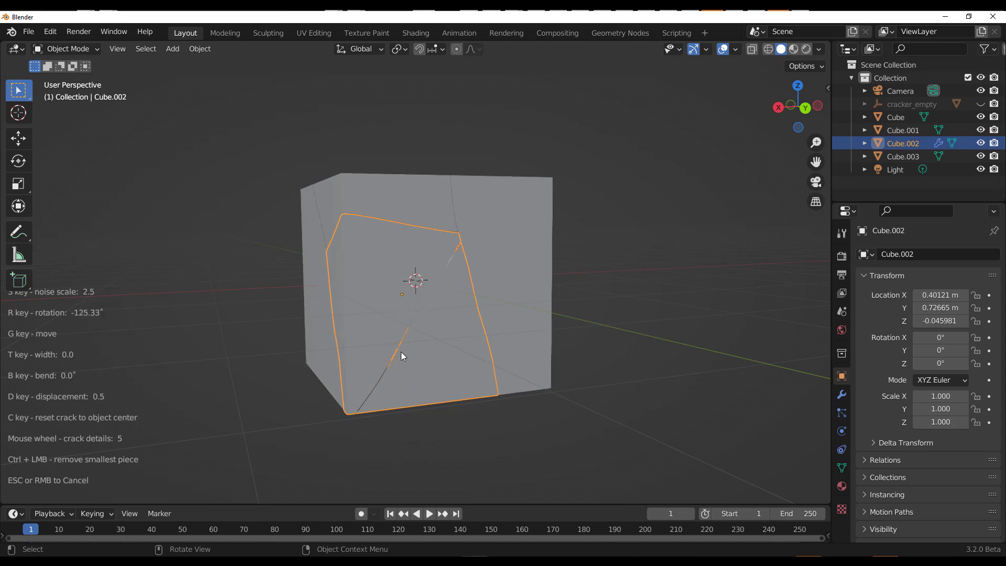
- Apply the rotated crack to the Cube.002 fragment, splitting it further
{"action": "left_click", "coordinate": [401, 357]}
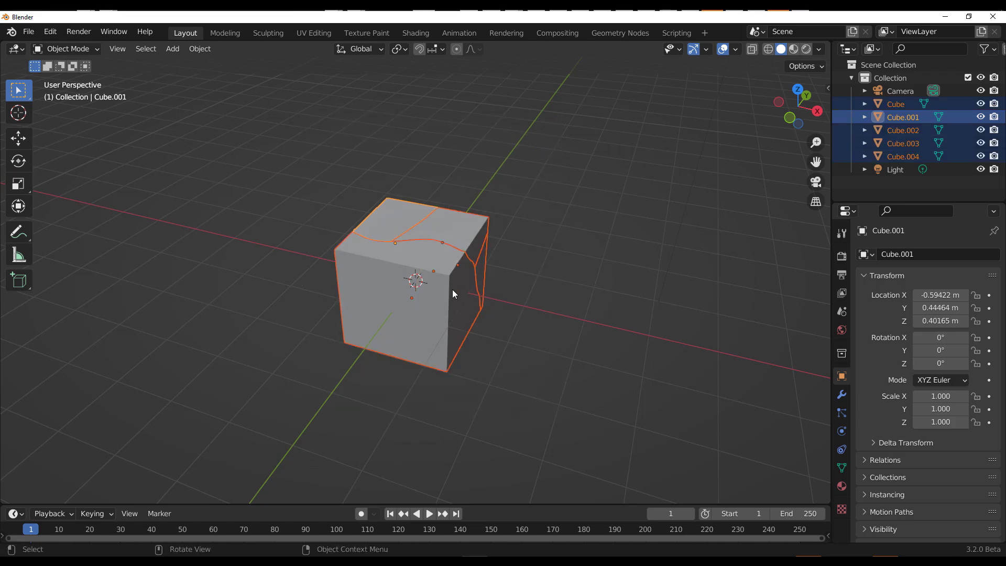
{"action": "mouse_move", "coordinate": [429, 219]}
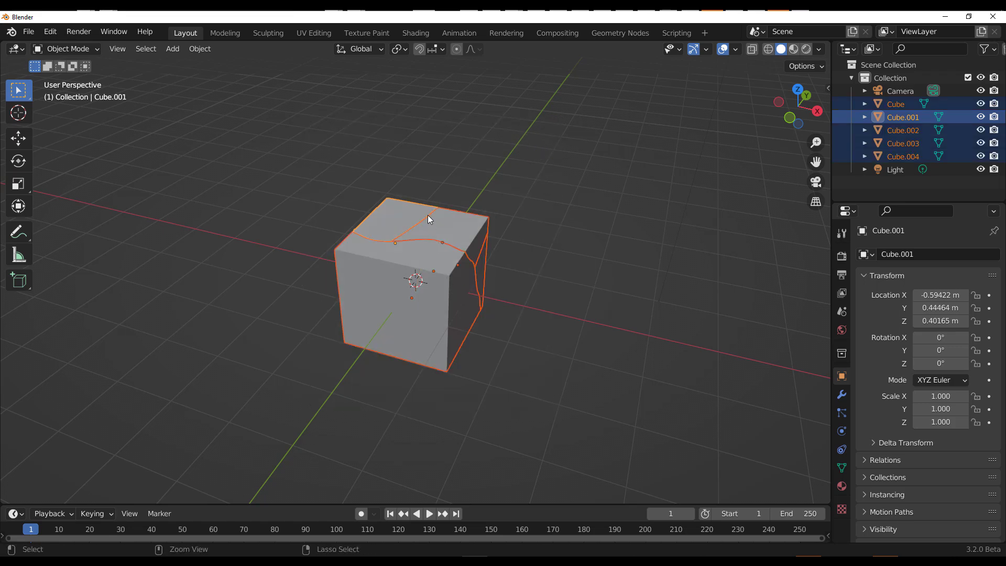
- Join all the selected cube fragments back into one object via the context menu
{"action": "right_click", "coordinate": [426, 218]}
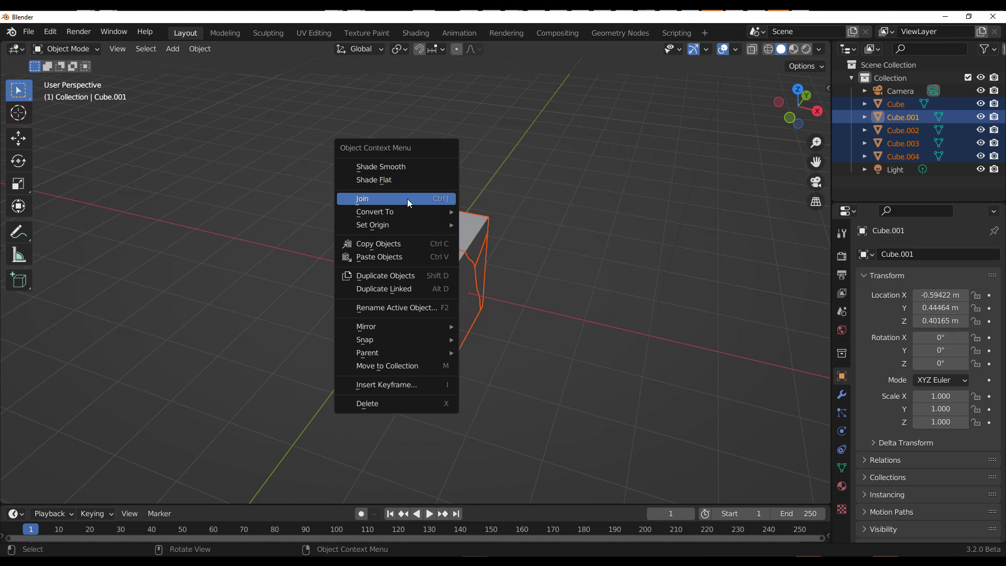
{"action": "left_click", "coordinate": [362, 198]}
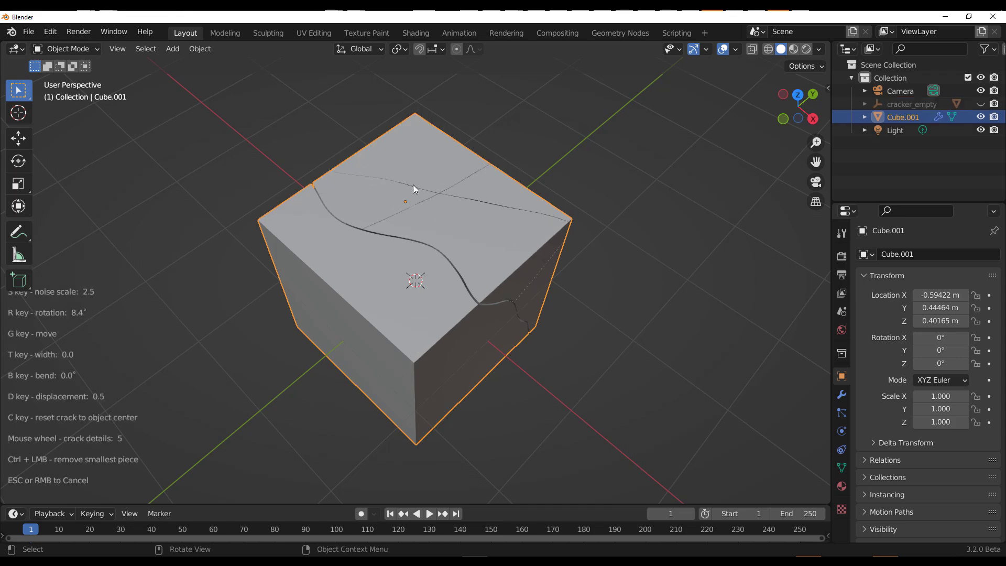
{"action": "mouse_move", "coordinate": [379, 269]}
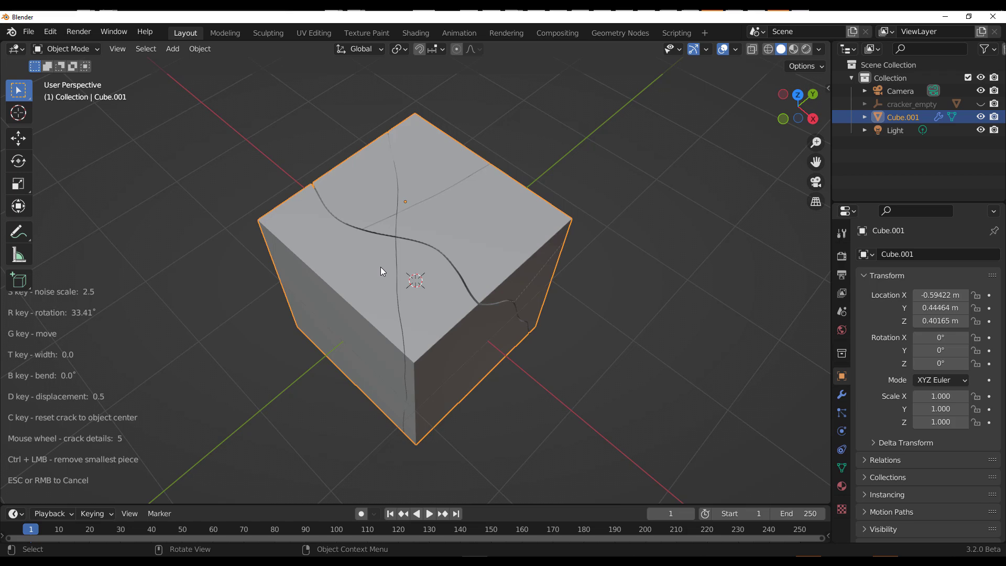
{"action": "mouse_move", "coordinate": [374, 267]}
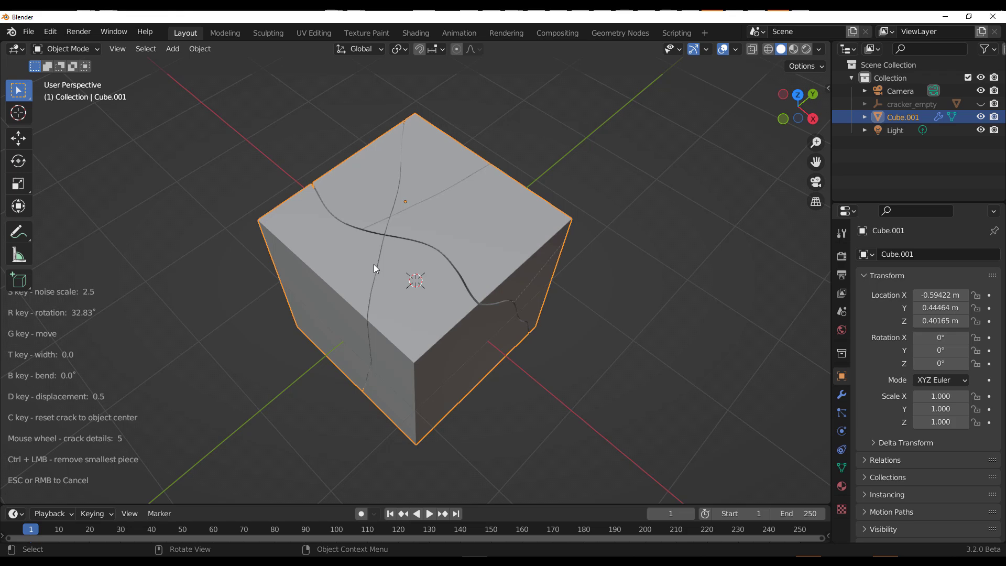
{"action": "mouse_move", "coordinate": [377, 267]}
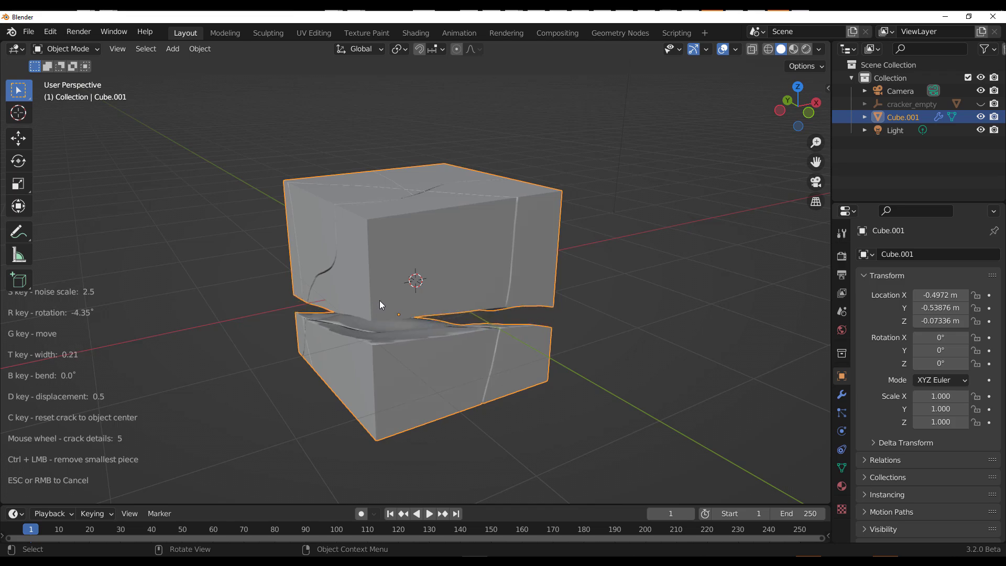
{"action": "mouse_move", "coordinate": [374, 300]}
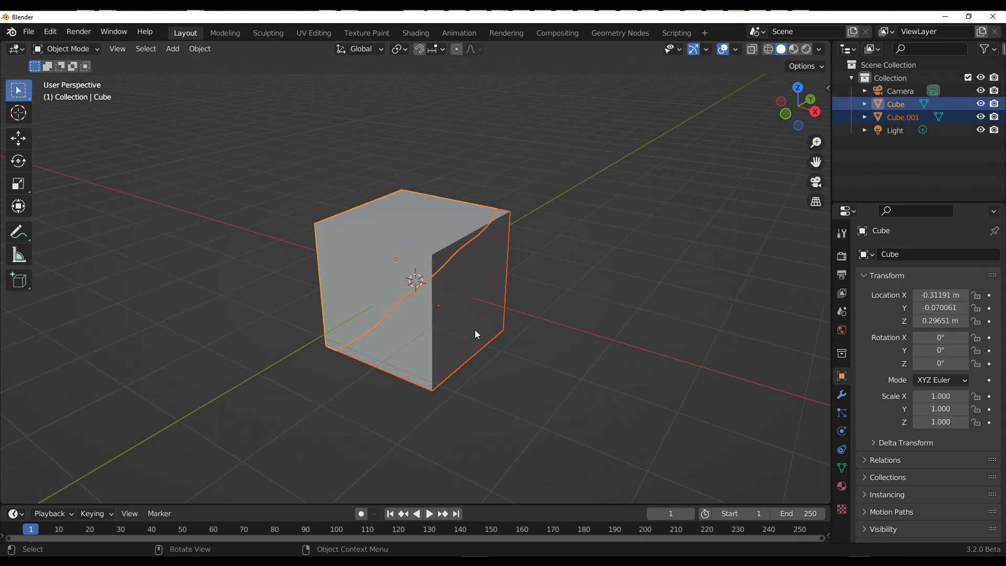
- Tweak the crack detail on the selected cube piece with the mouse wheel
{"action": "scroll", "scroll_direction": "down", "scroll_amount": 3}
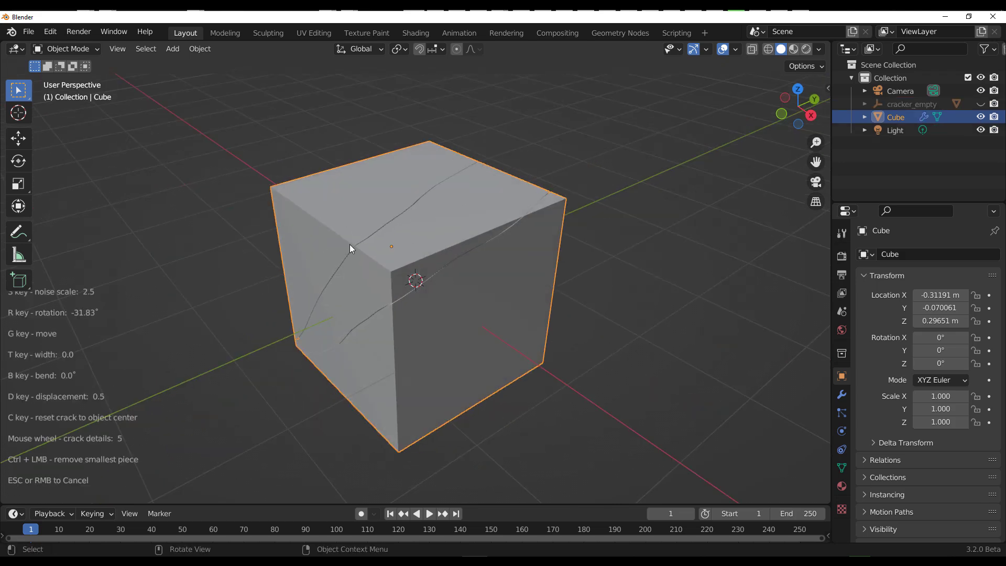
{"action": "mouse_move", "coordinate": [289, 173]}
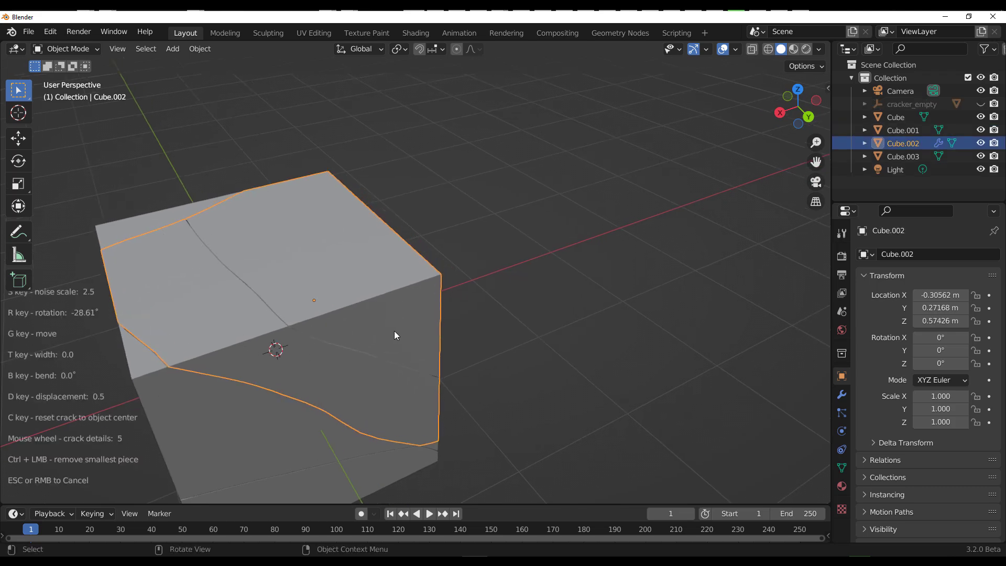
{"action": "mouse_move", "coordinate": [401, 339]}
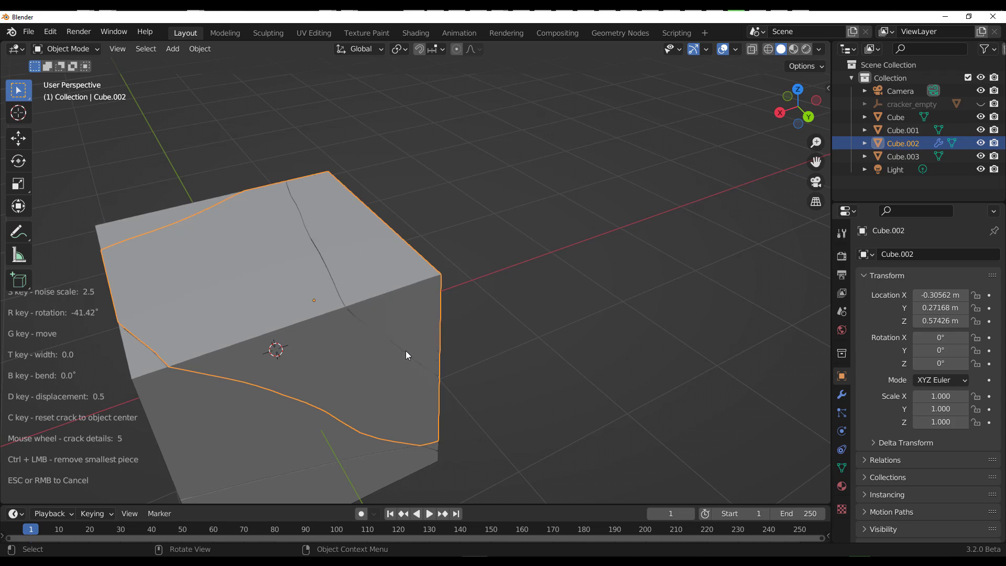
{"action": "mouse_move", "coordinate": [409, 352]}
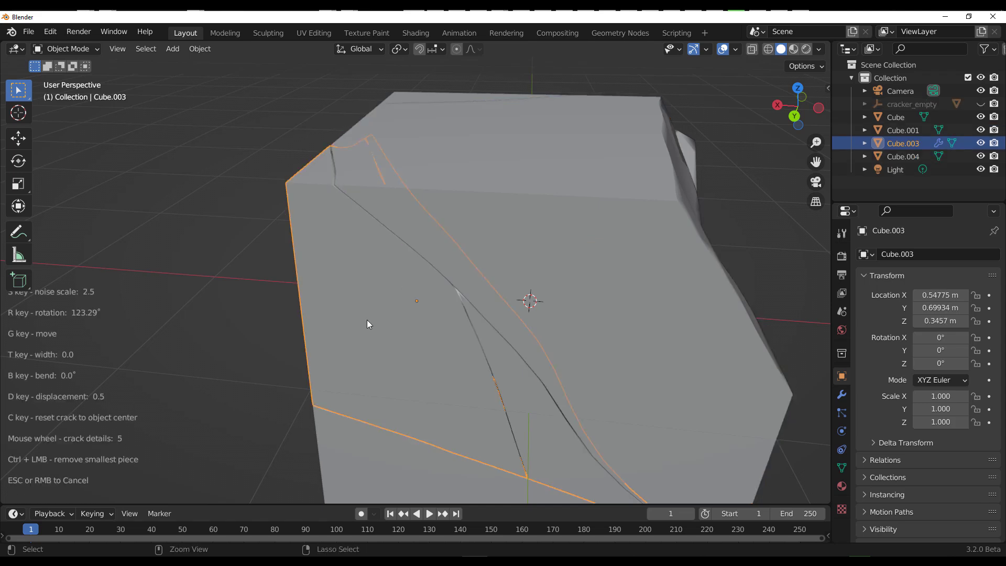
{"action": "mouse_move", "coordinate": [339, 328]}
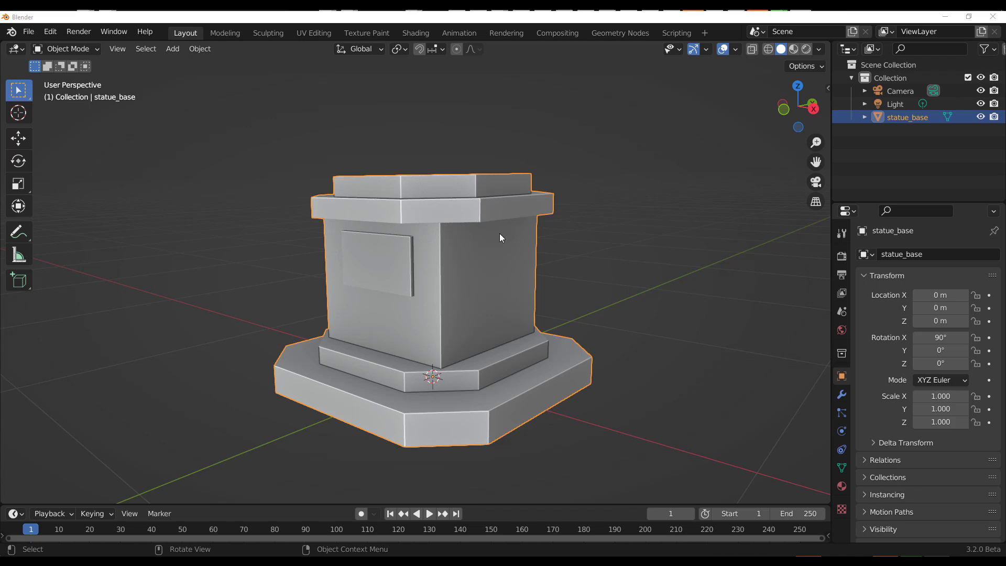
{"action": "mouse_move", "coordinate": [503, 240]}
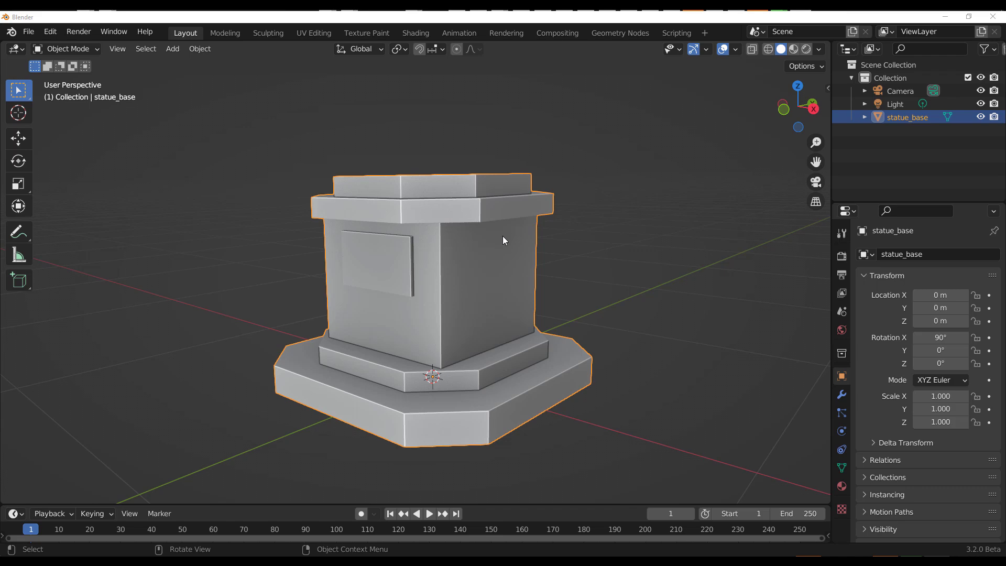
{"action": "mouse_move", "coordinate": [445, 264]}
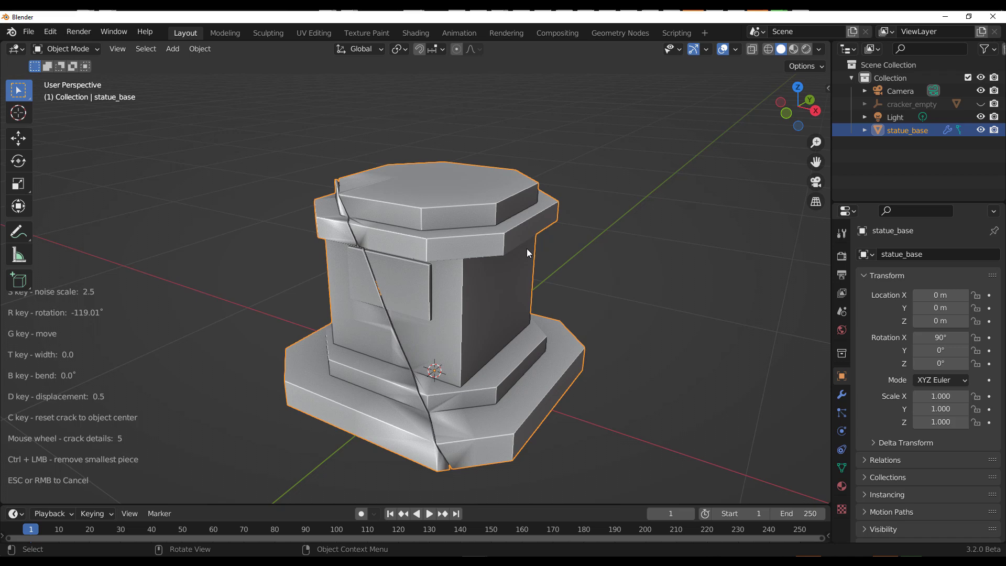
- Adjust the crack detail on the statue_base pedestal before applying it
{"action": "scroll", "scroll_direction": "down", "scroll_amount": 3}
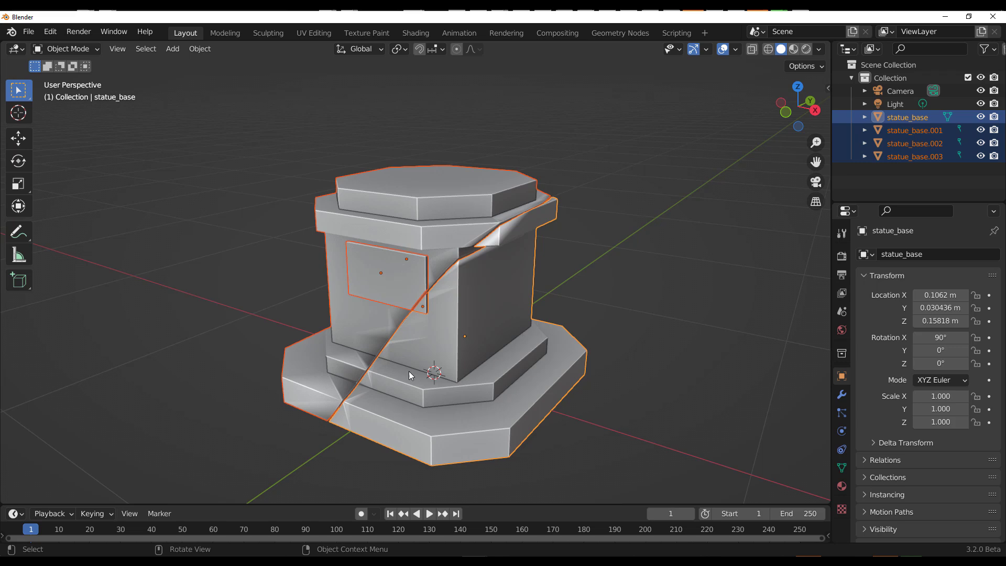
- Set all the cracked pedestal pieces to Shade Flat from the Object Context Menu
{"action": "right_click", "coordinate": [411, 375]}
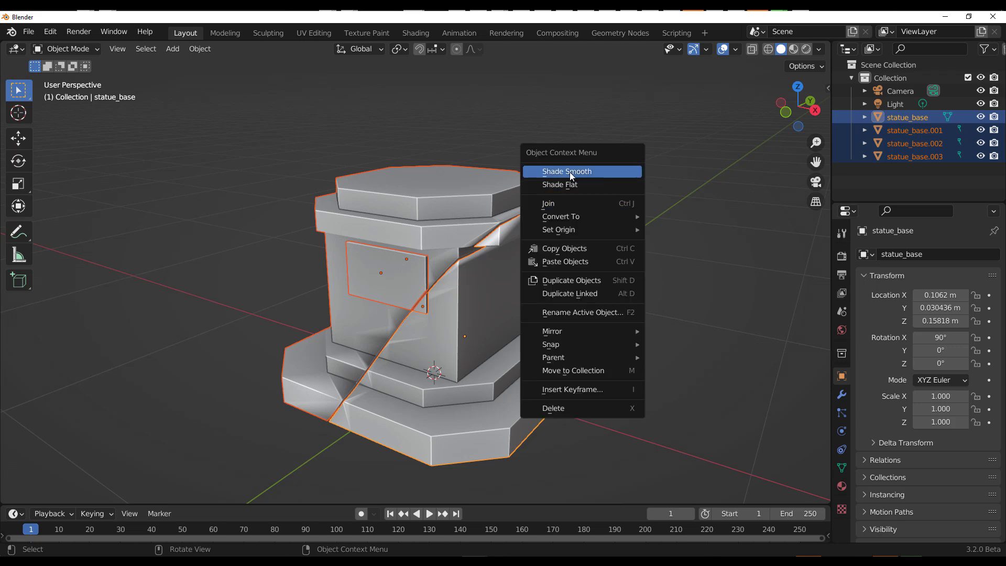
{"action": "mouse_move", "coordinate": [570, 184]}
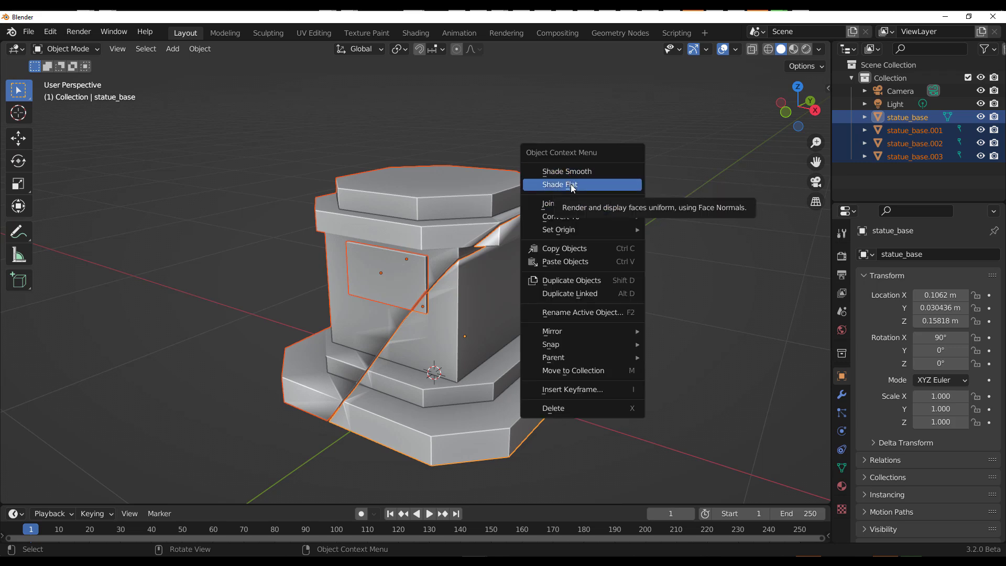
{"action": "left_click", "coordinate": [566, 185]}
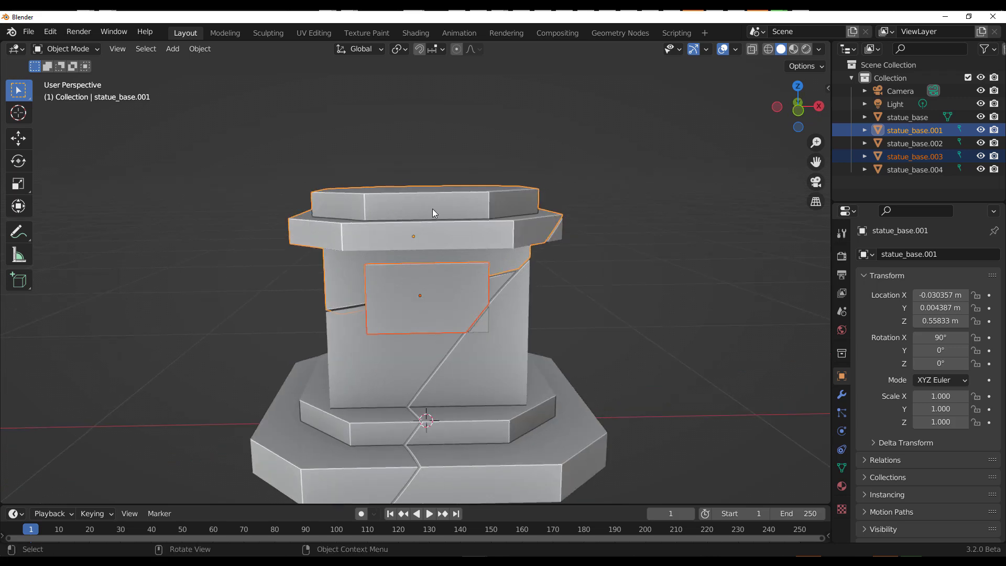
{"action": "mouse_move", "coordinate": [446, 330]}
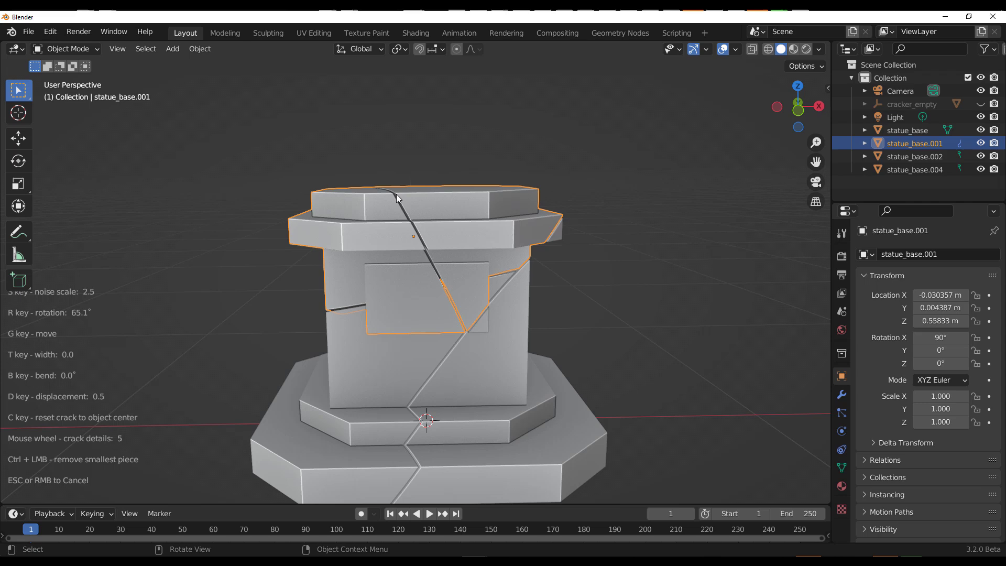
{"action": "mouse_move", "coordinate": [396, 196]}
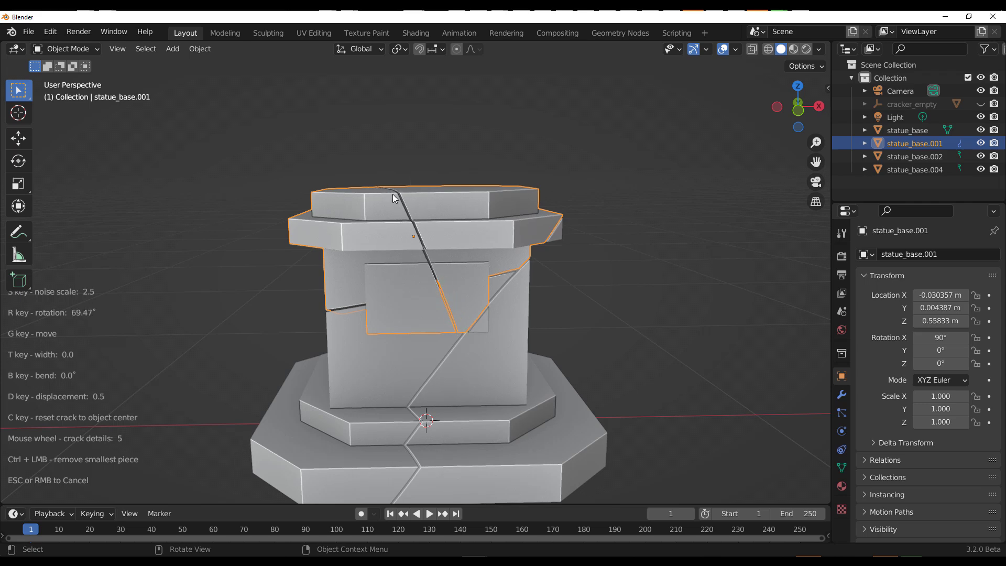
{"action": "mouse_move", "coordinate": [396, 198]}
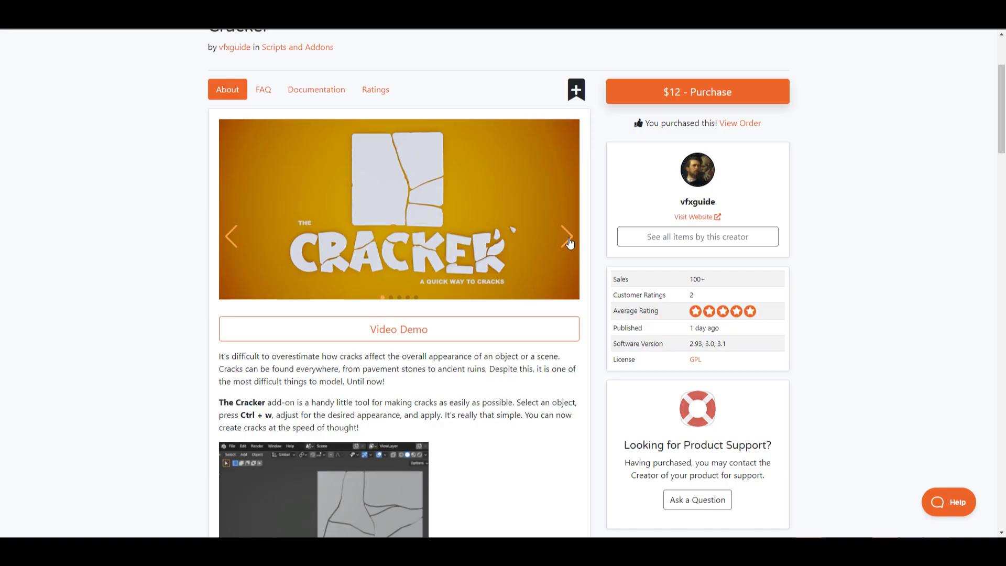
- Flip through the Cracker add-on's preview images in the carousel
{"action": "left_click", "coordinate": [564, 236]}
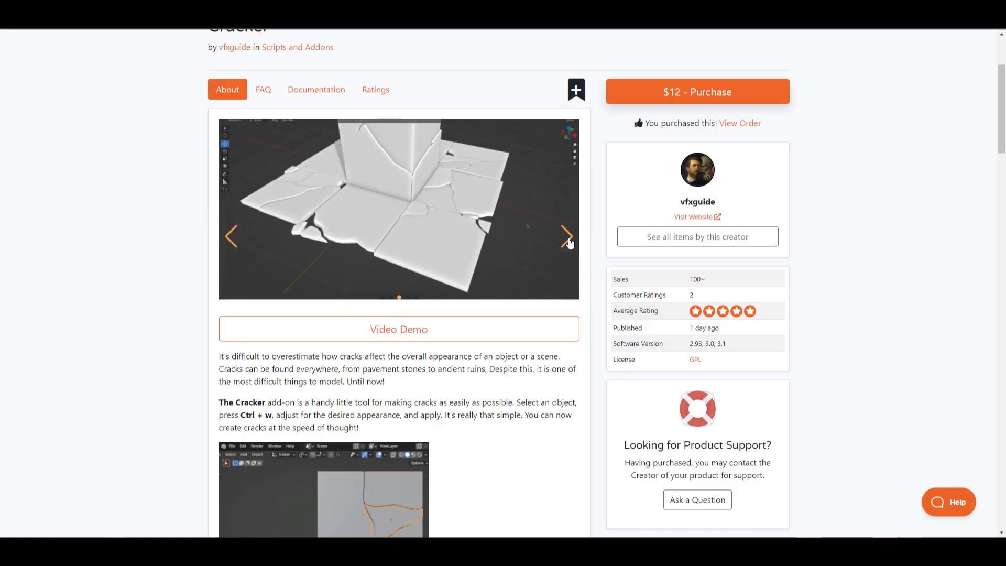
{"action": "left_click", "coordinate": [566, 235]}
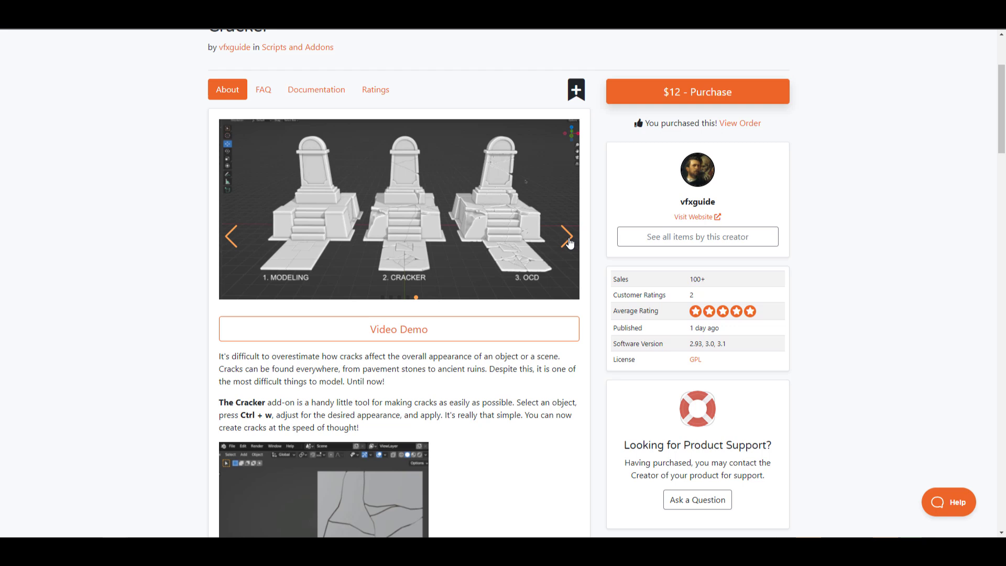
{"action": "left_click", "coordinate": [566, 236]}
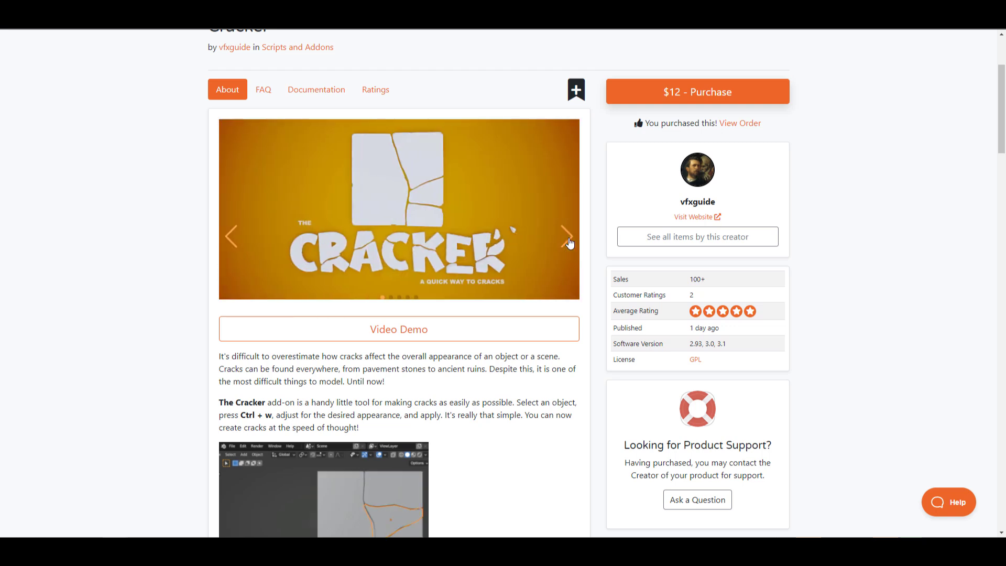
{"action": "left_click", "coordinate": [566, 236]}
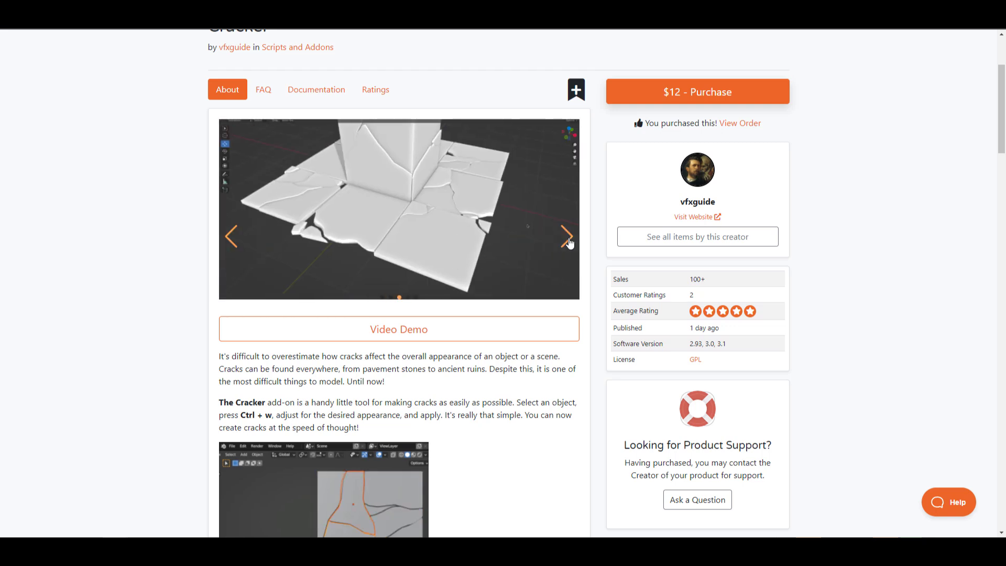
{"action": "left_click", "coordinate": [566, 235]}
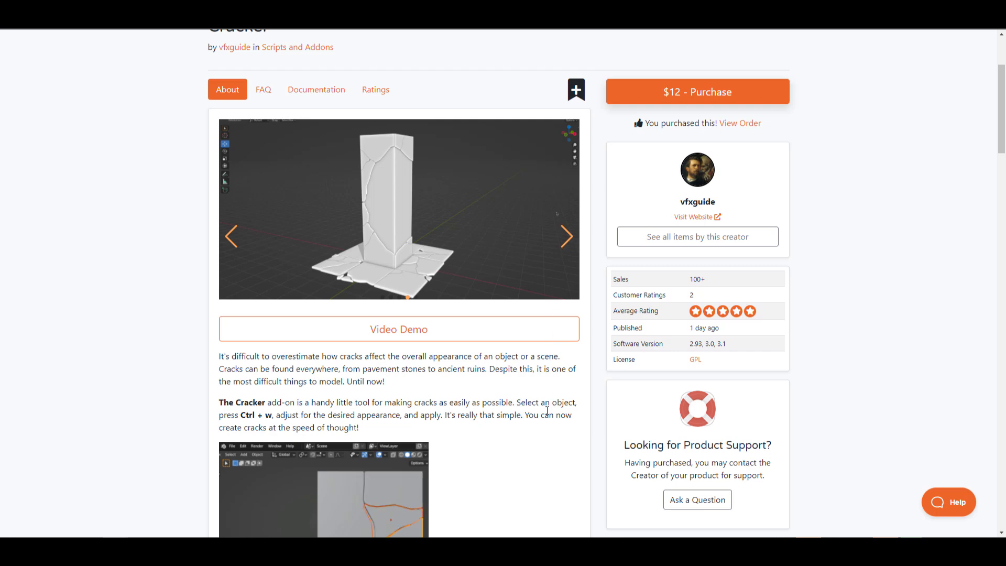
- Scroll through the feature description, return to the top and advance the carousel once more
{"action": "scroll", "scroll_direction": "down", "scroll_amount": 3}
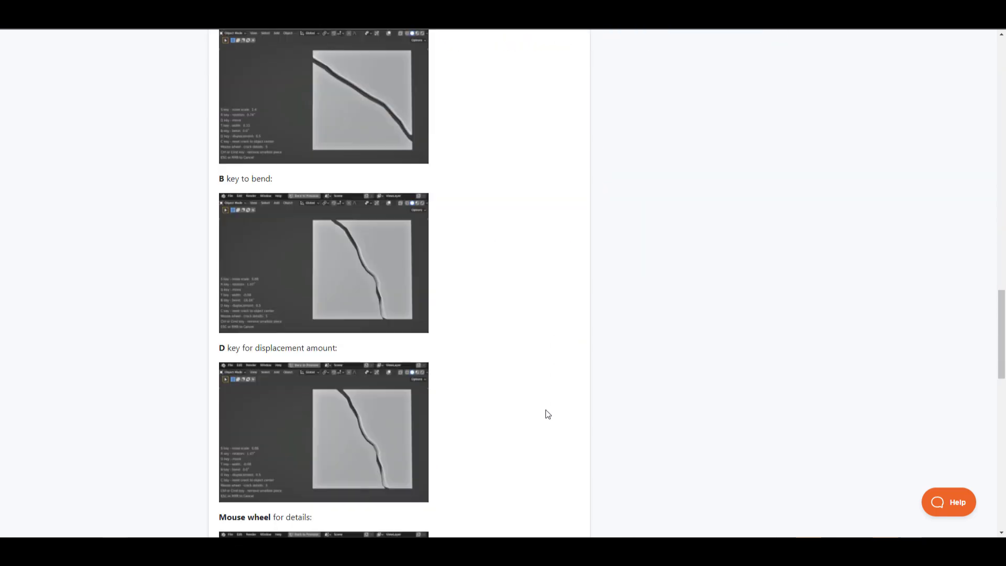
{"action": "scroll", "scroll_direction": "down", "scroll_amount": 3}
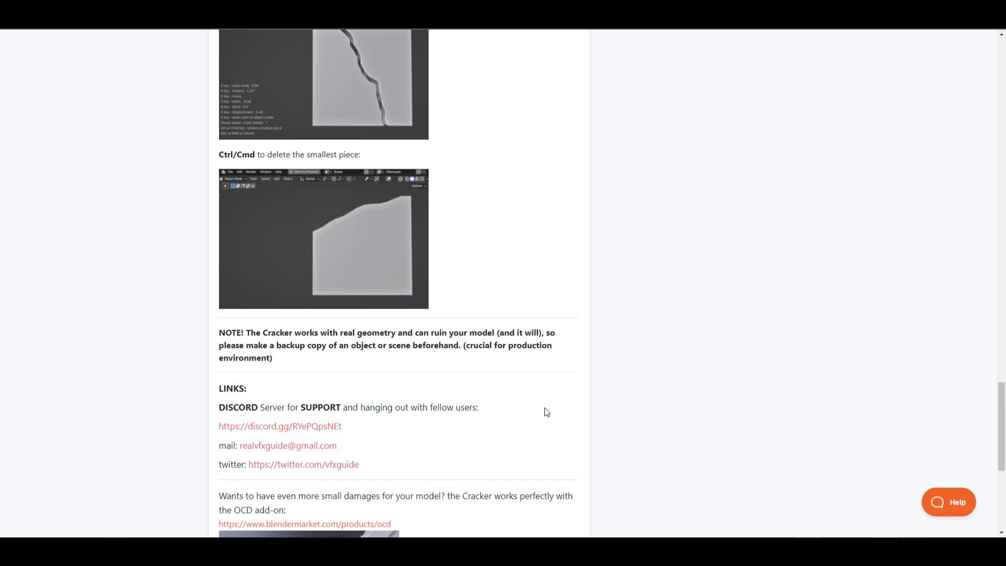
{"action": "scroll", "scroll_direction": "up", "scroll_amount": 3}
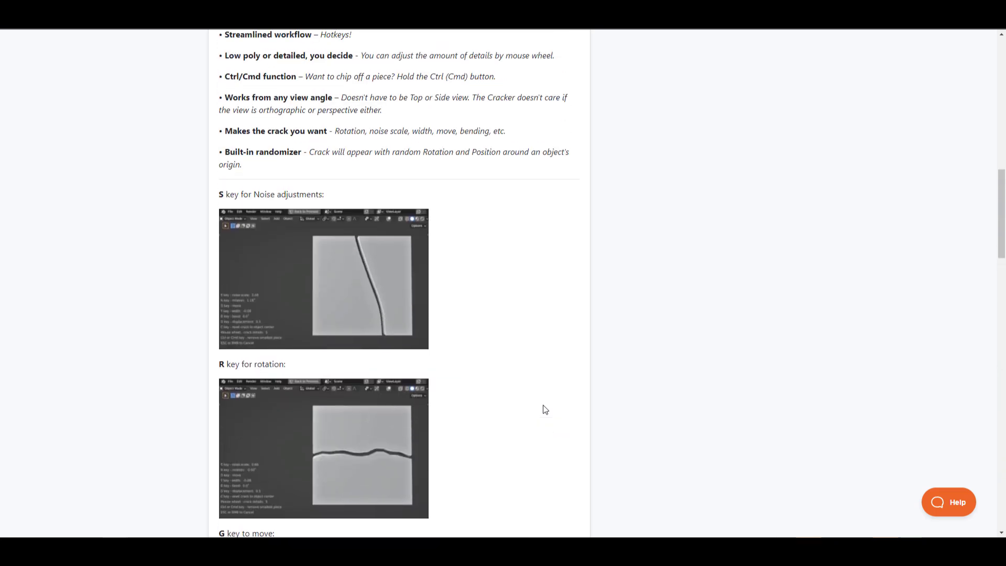
{"action": "scroll", "scroll_direction": "up", "scroll_amount": 3}
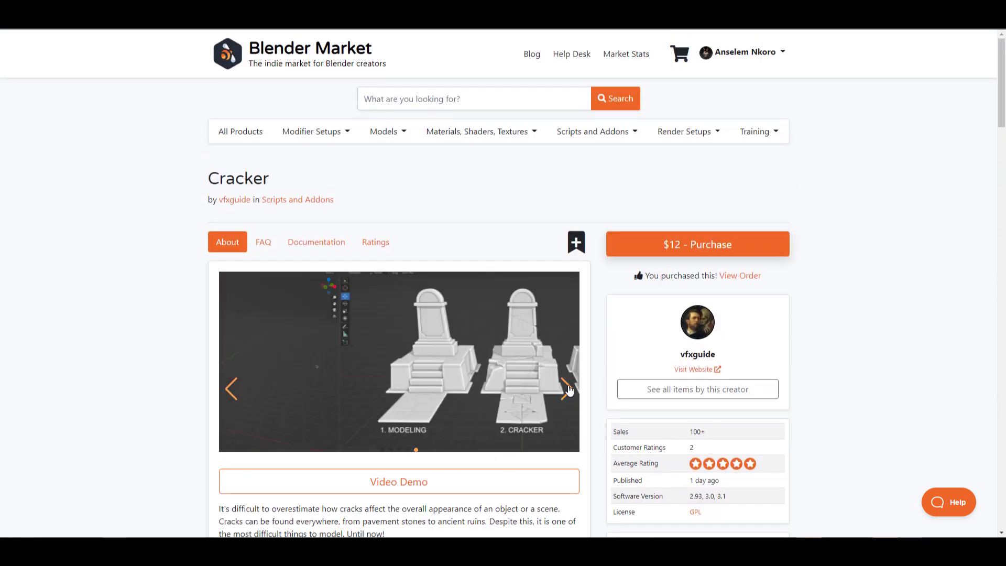
{"action": "left_click", "coordinate": [567, 388]}
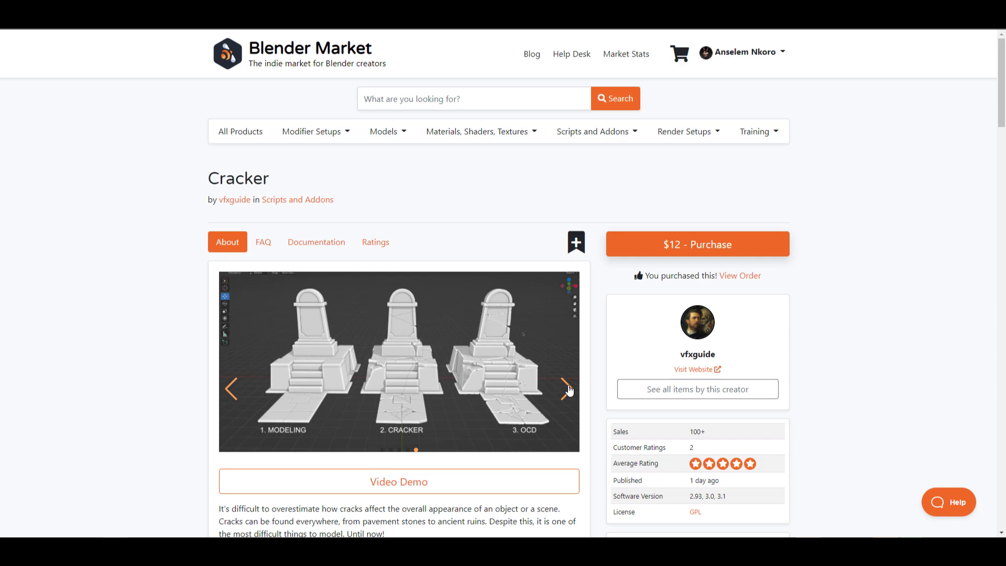